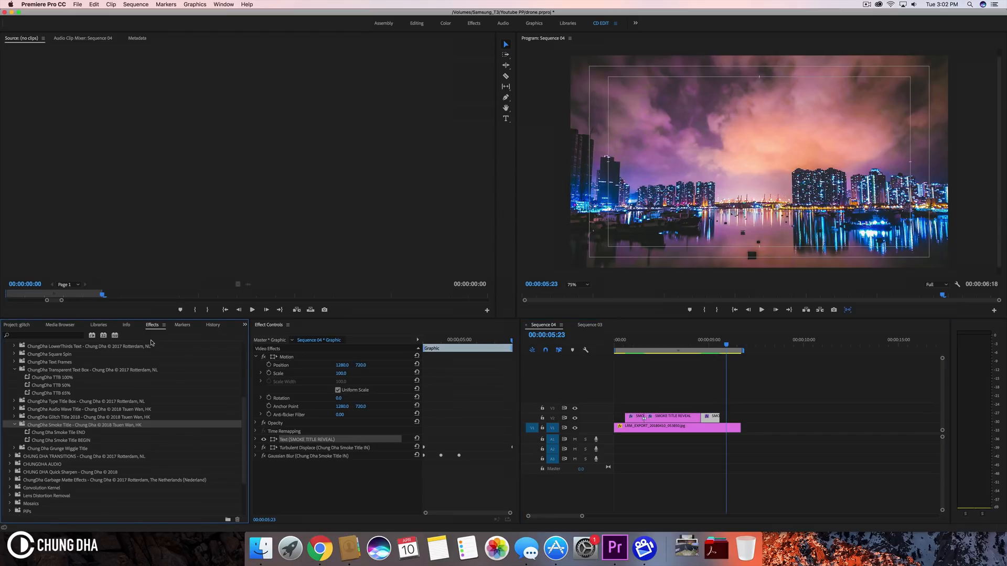
Start Import Presets from the Presets bin's context menu in the Effects panel.
right_click(28, 346)
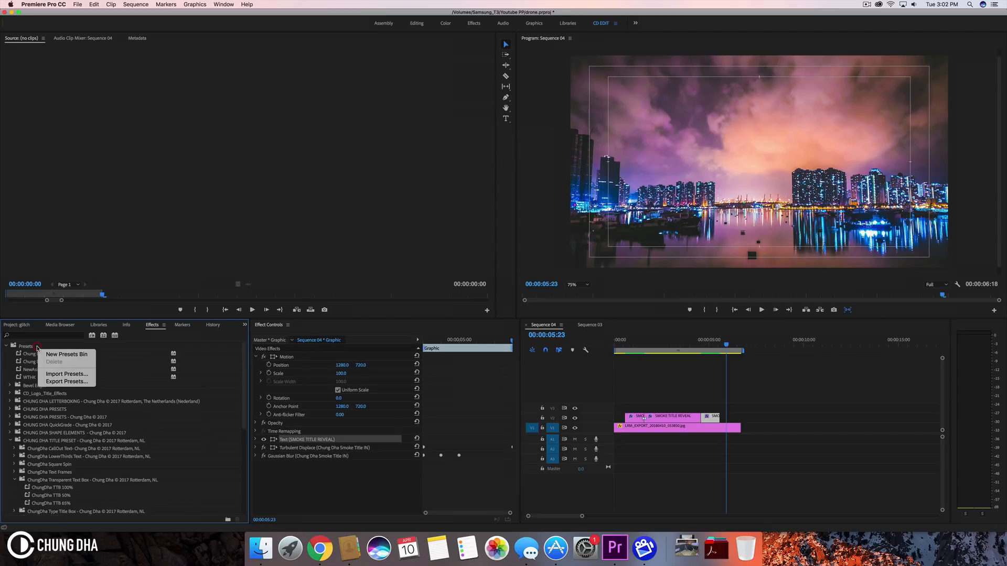
mouse_move(66, 374)
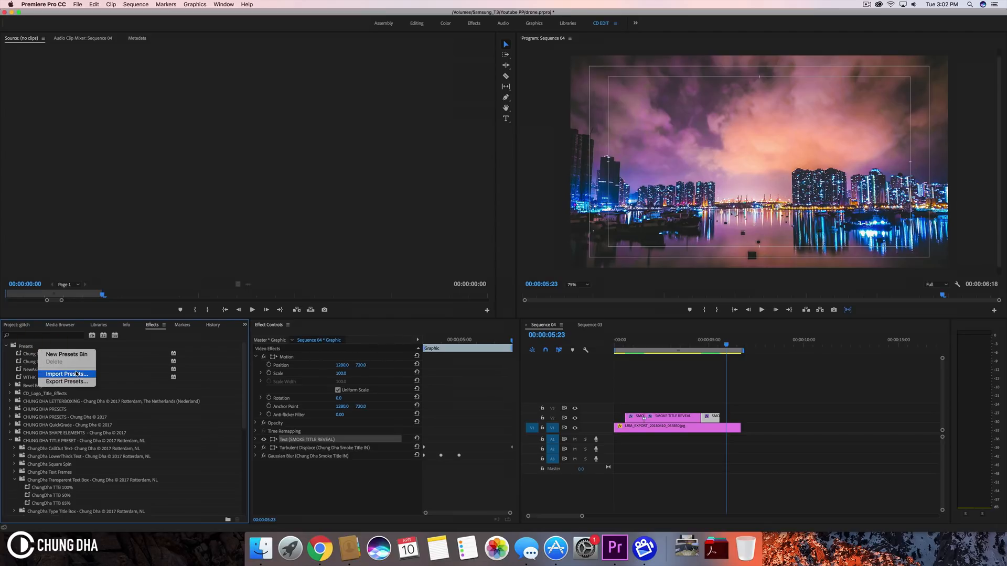
left_click(67, 374)
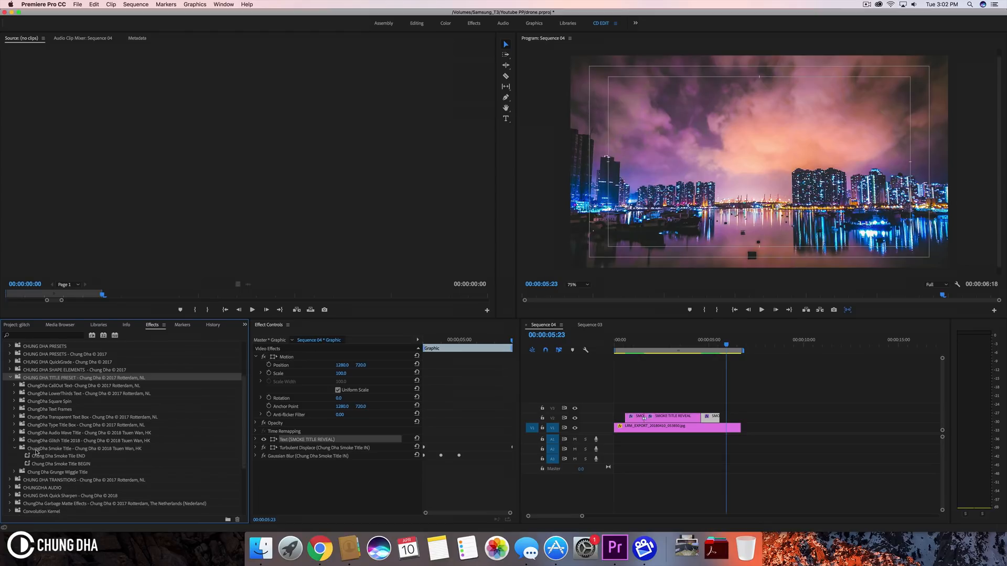
mouse_move(53, 453)
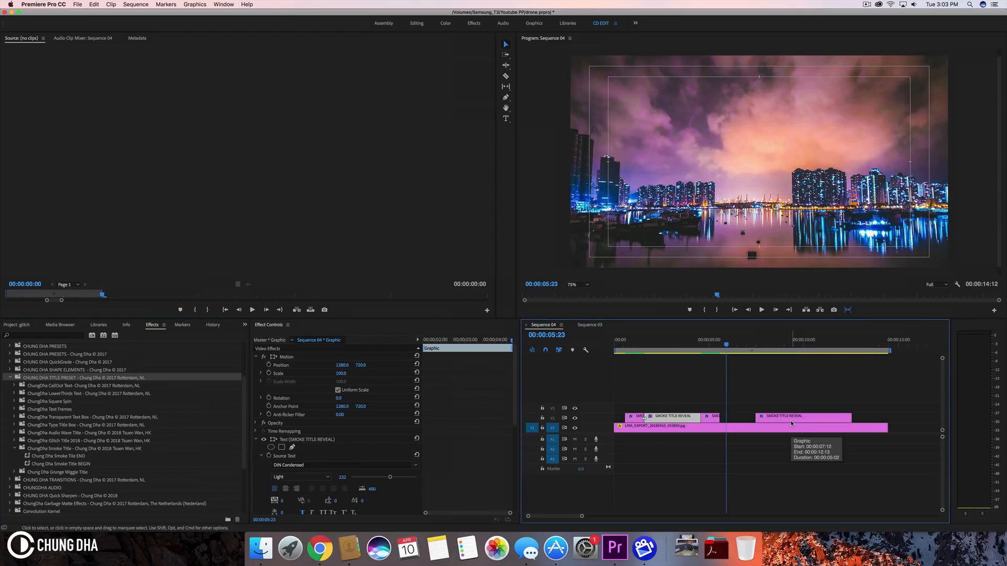
mouse_move(762, 394)
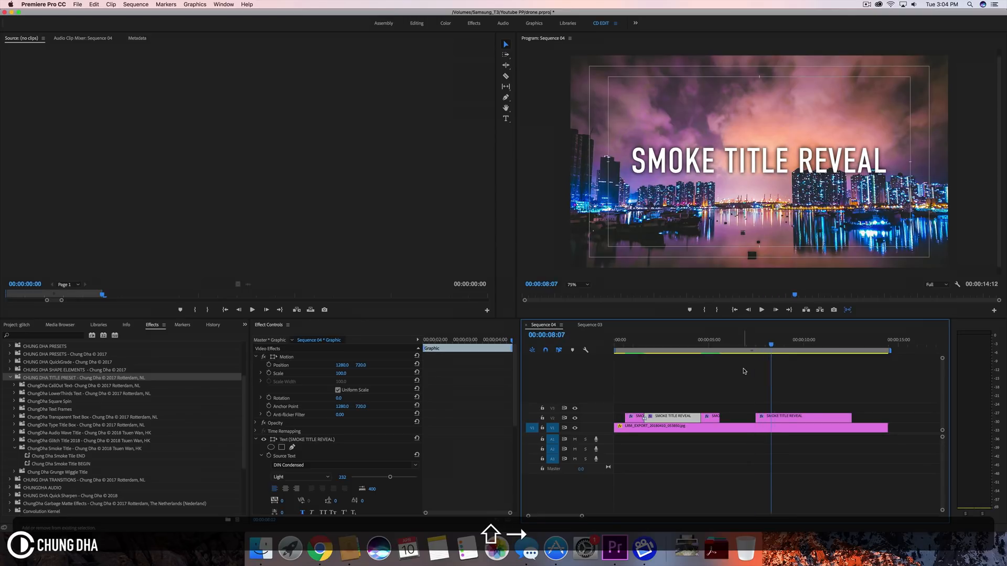
Move the playhead to about 00:00:08:07 to view the second SMOKE TITLE REVEAL graphic.
left_click(770, 417)
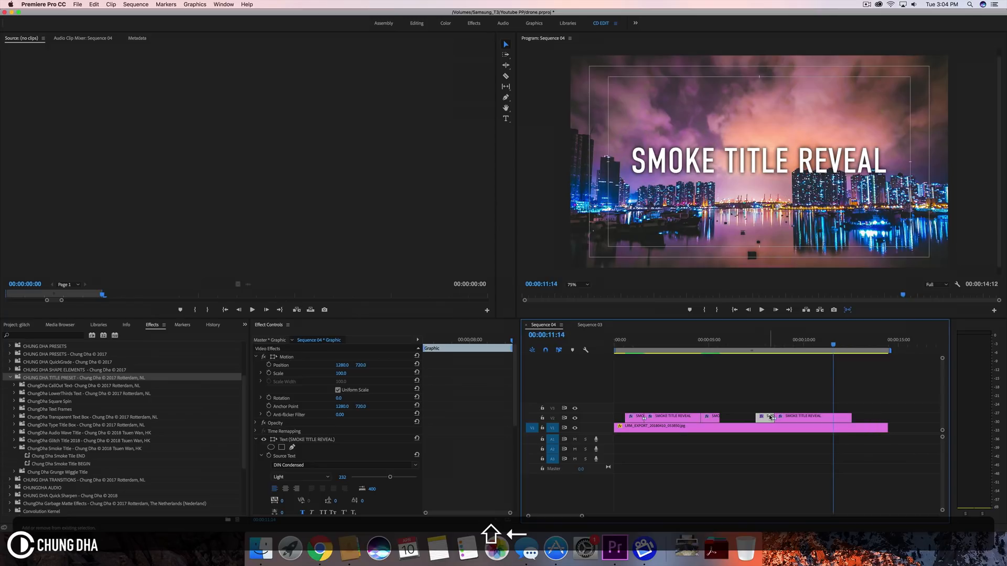
Select the trimmed start piece of the second SMOKE TITLE REVEAL clip.
left_click(802, 417)
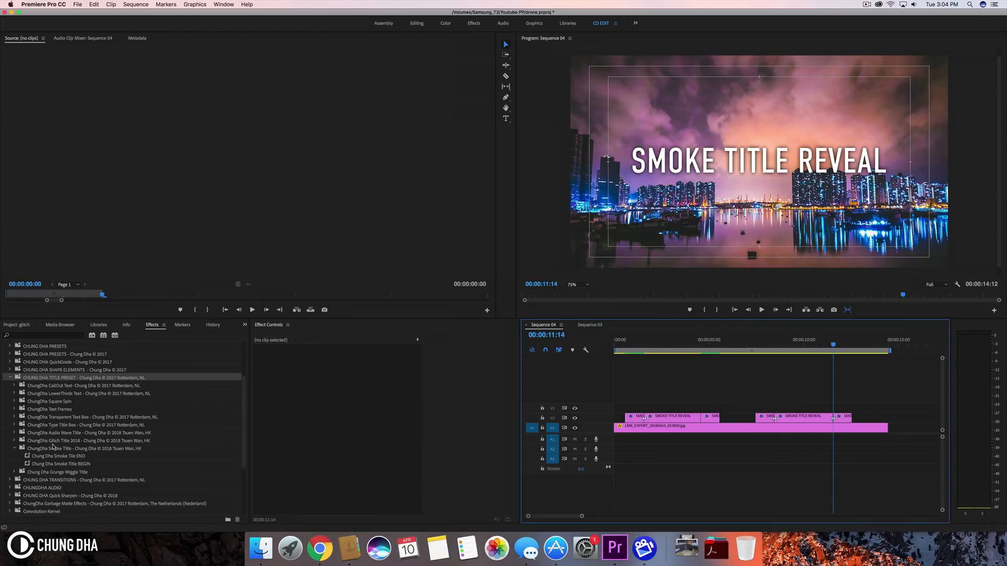
Apply the Chung Dha Smoke Title BEGIN preset to the second title's start piece.
left_click(60, 464)
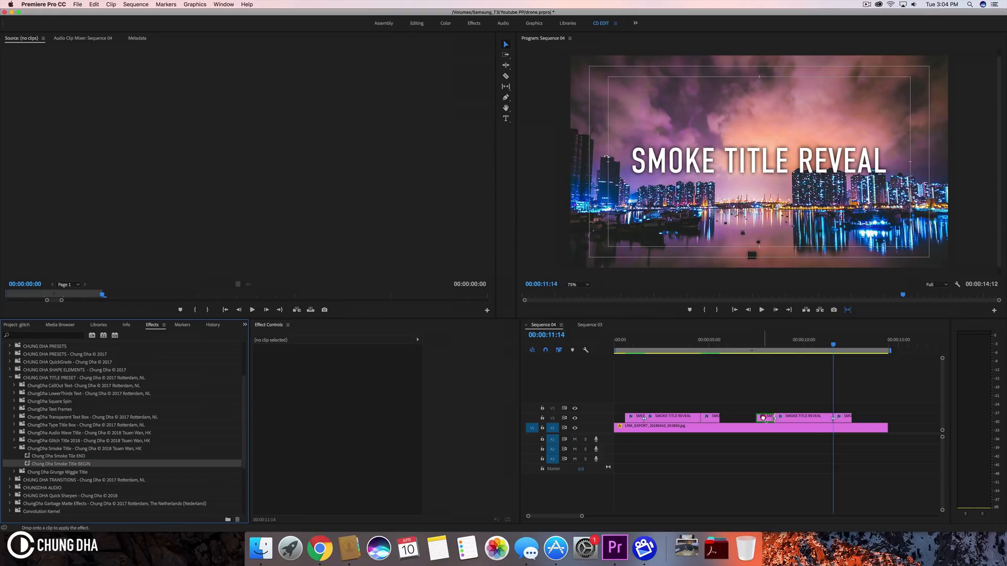
left_click(765, 417)
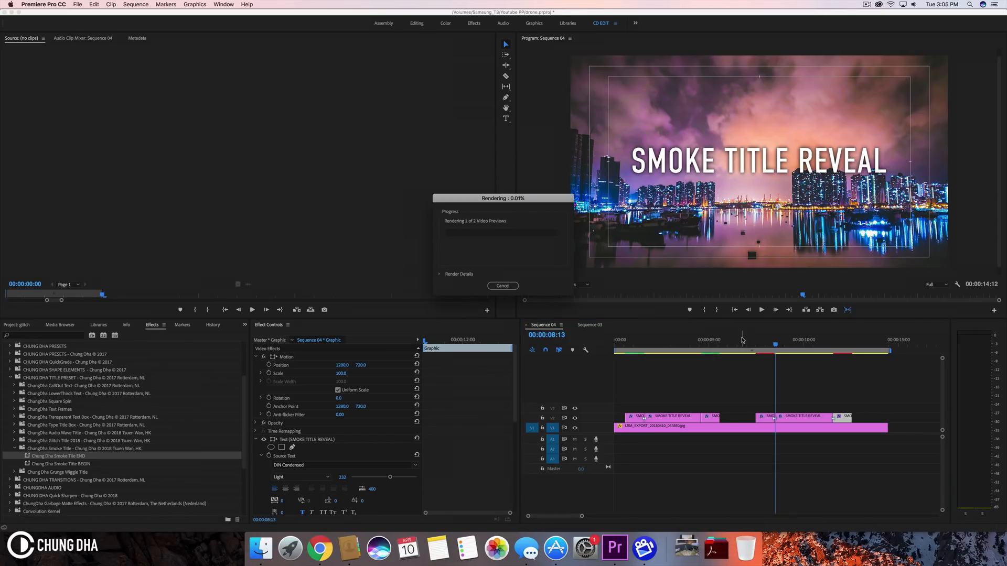
Position the playhead just before the second title after preview rendering.
left_click(503, 286)
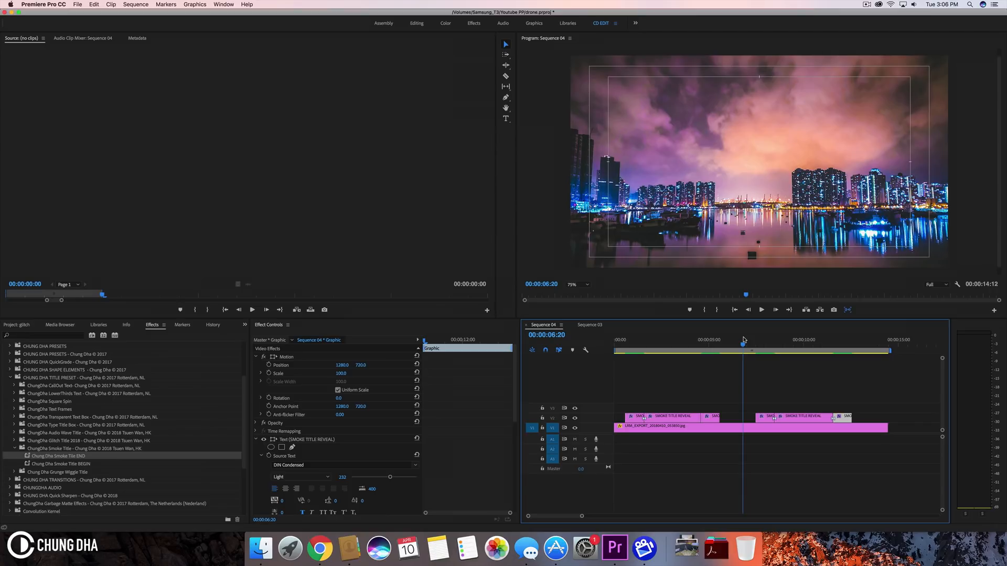
Play the rendered sequence from just before the second smoke title reveal.
left_click(761, 310)
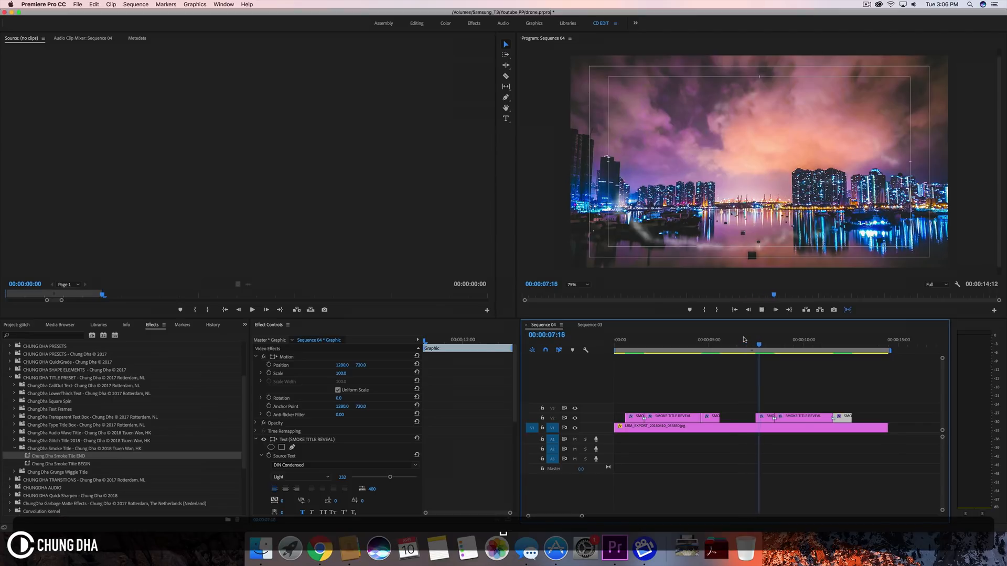